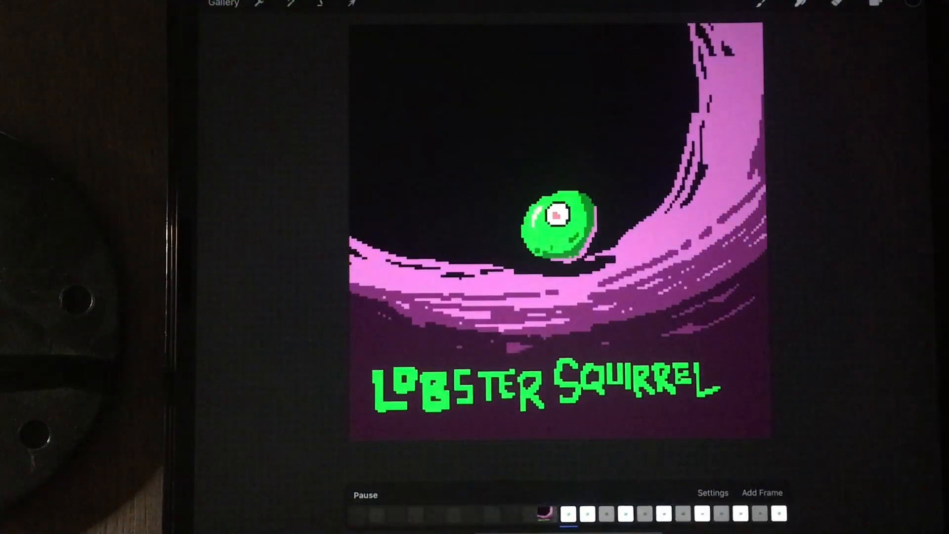
Pause the animation, go back to the Pixel art gallery and list the new canvas sizes
left_click(365, 494)
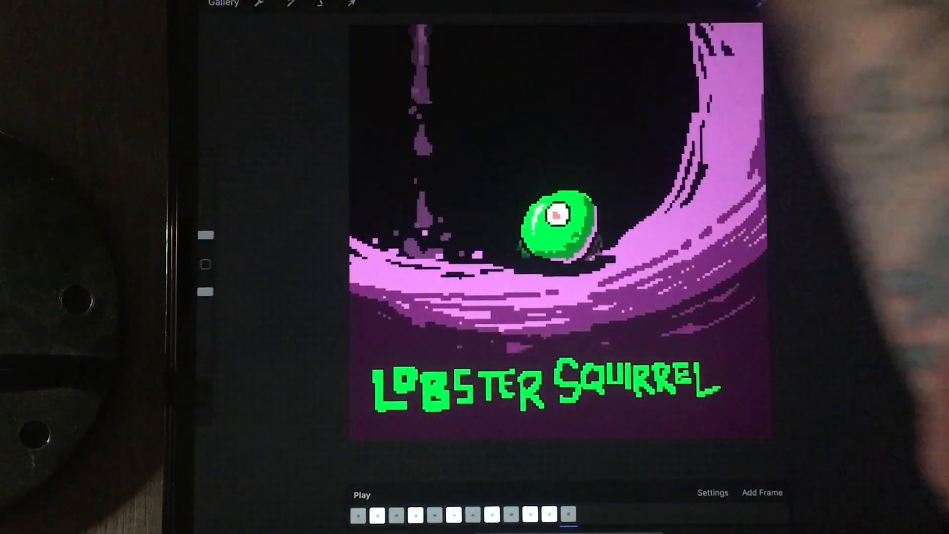
left_click(224, 4)
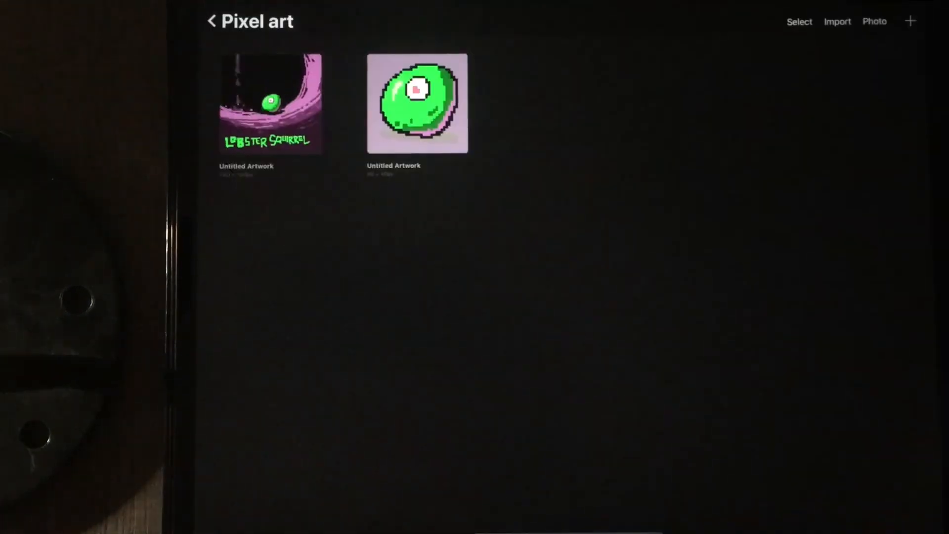
left_click(911, 20)
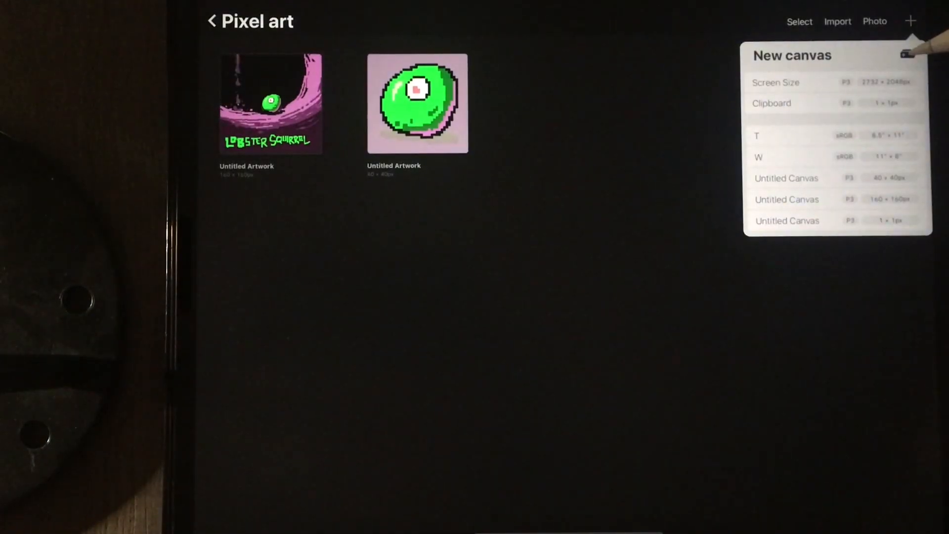
Start a new canvas with a custom size
left_click(904, 54)
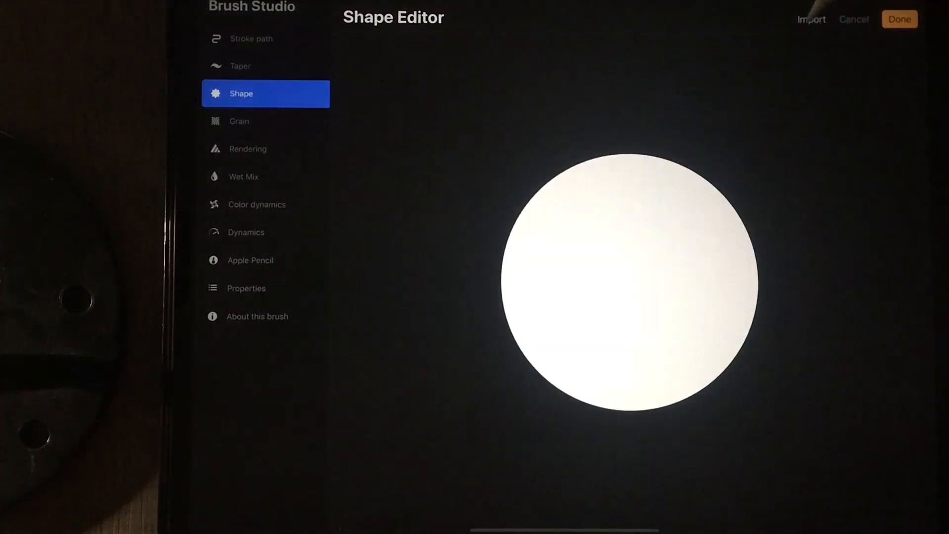
Paste the copied square as the brush tip shape, then check grain and stroke path settings
left_click(811, 19)
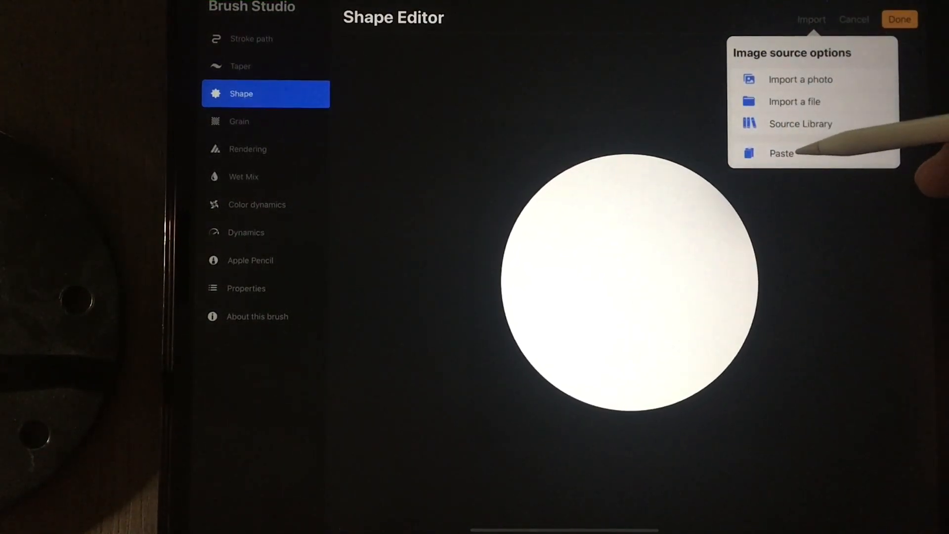
left_click(781, 153)
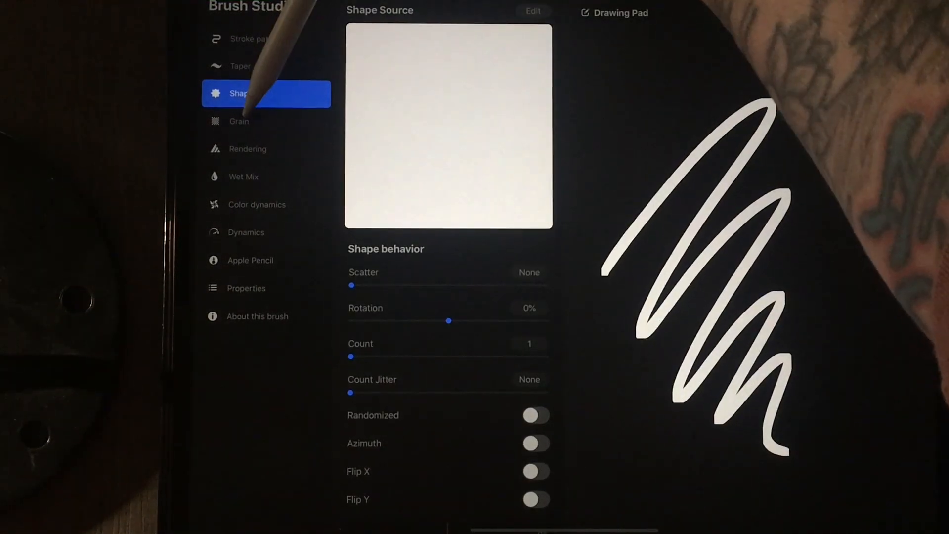
left_click(266, 121)
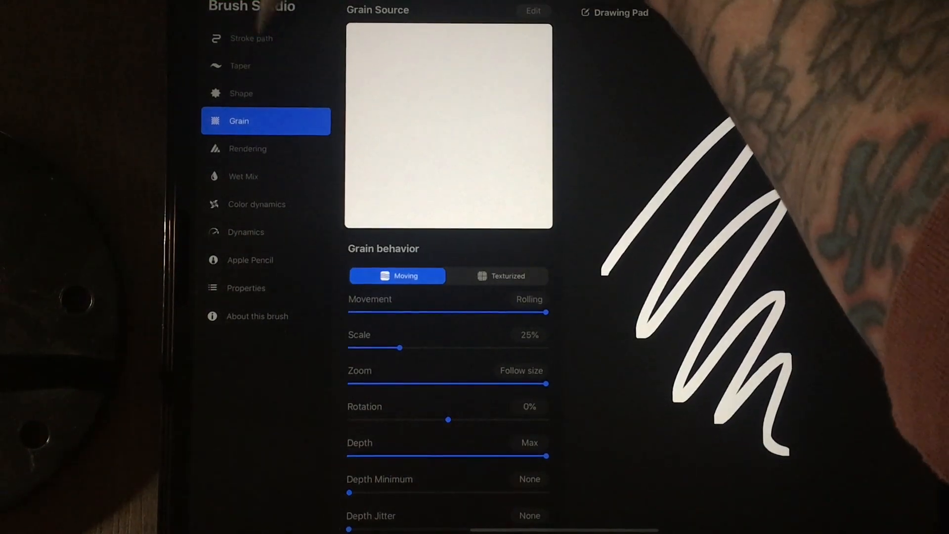
left_click(251, 38)
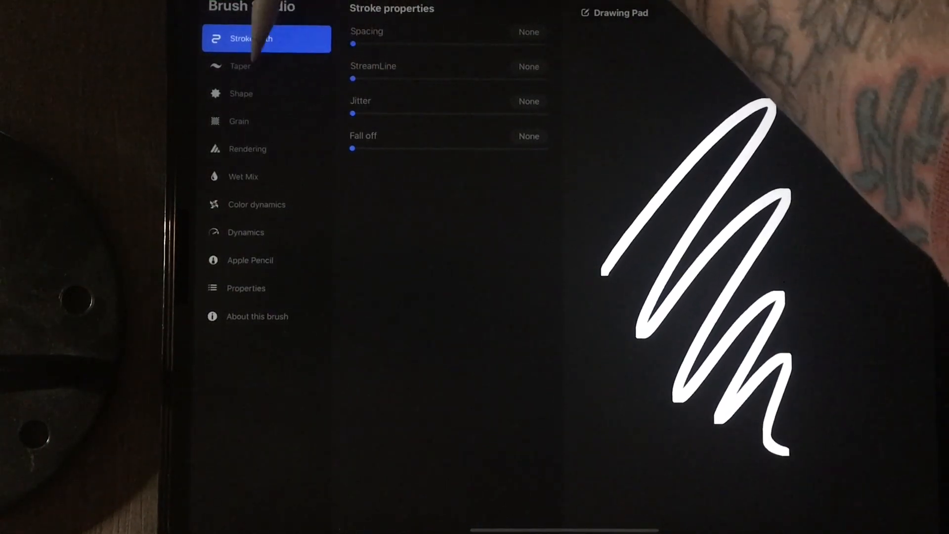
Set the brush's touch taper size to None so strokes keep full size at both ends
left_click(266, 65)
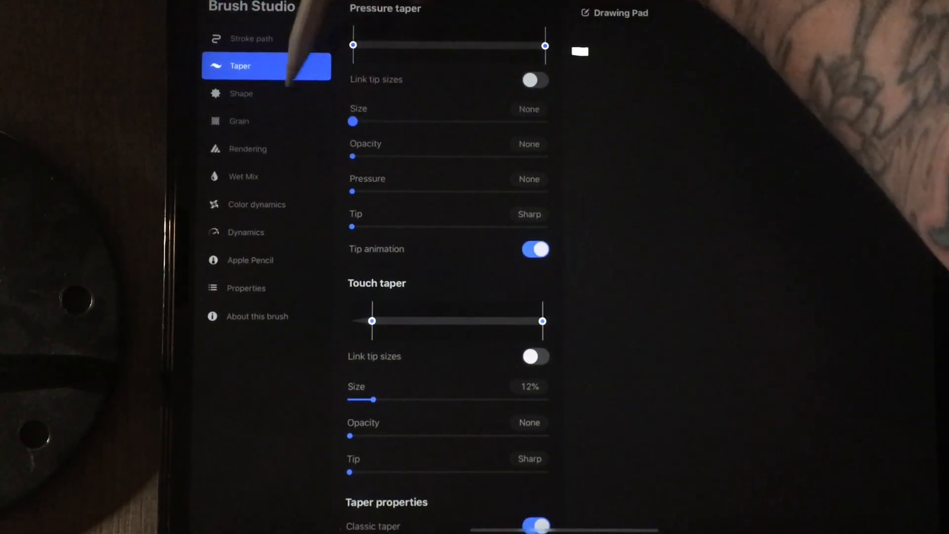
left_click(535, 249)
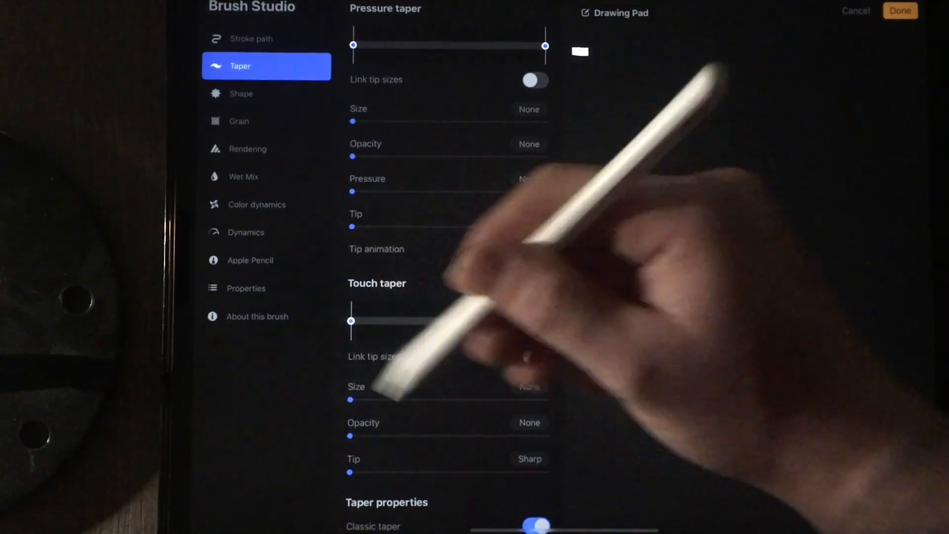
scroll("up", 3)
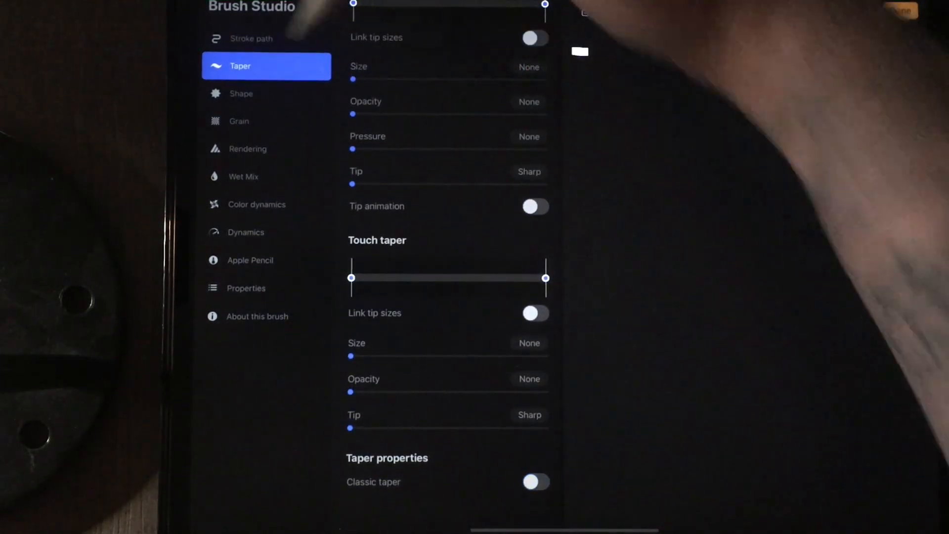
left_click(240, 93)
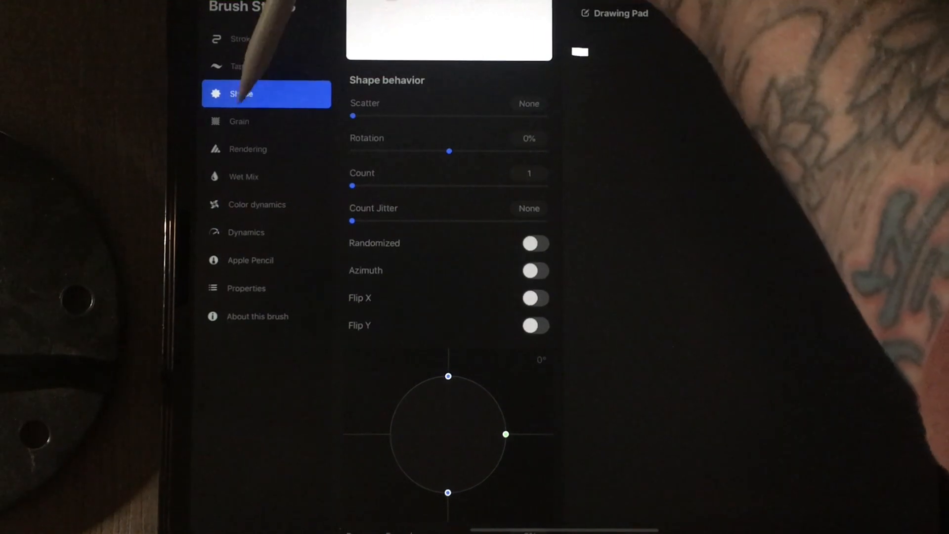
Set the grain to stamp at no scale, then review rendering and wet mix
left_click(238, 120)
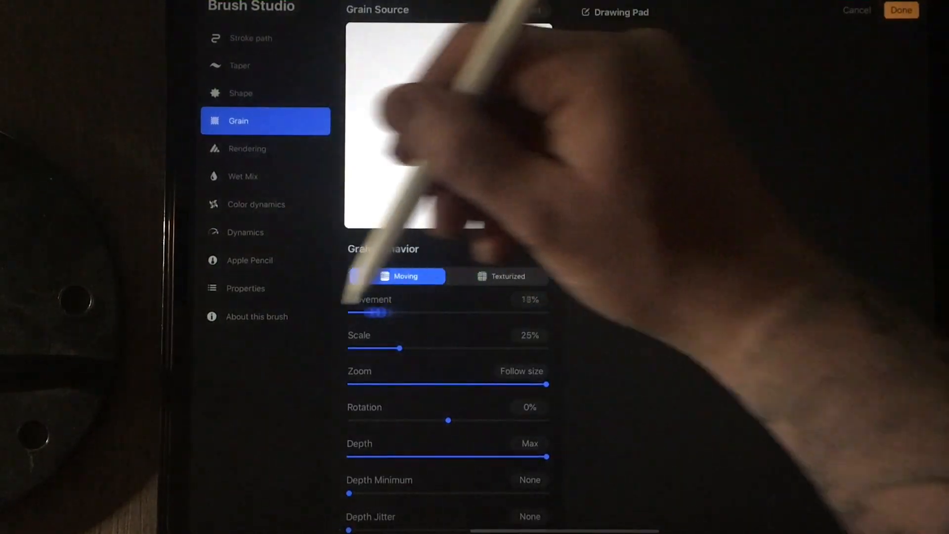
scroll("down", 3)
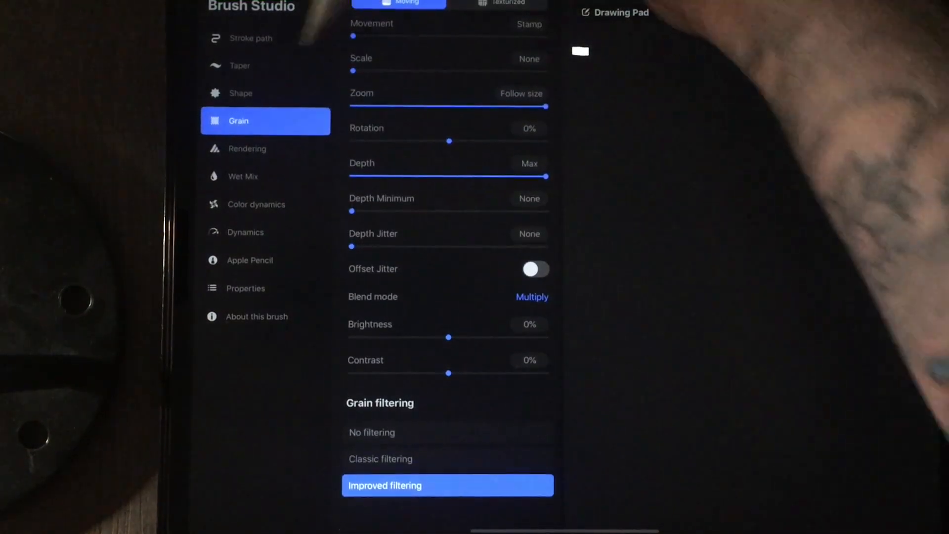
left_click(247, 148)
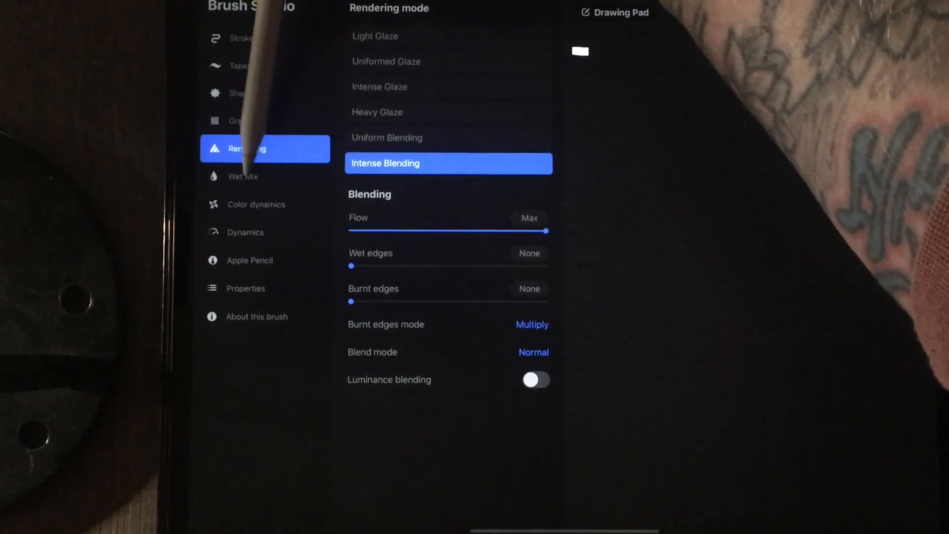
left_click(242, 176)
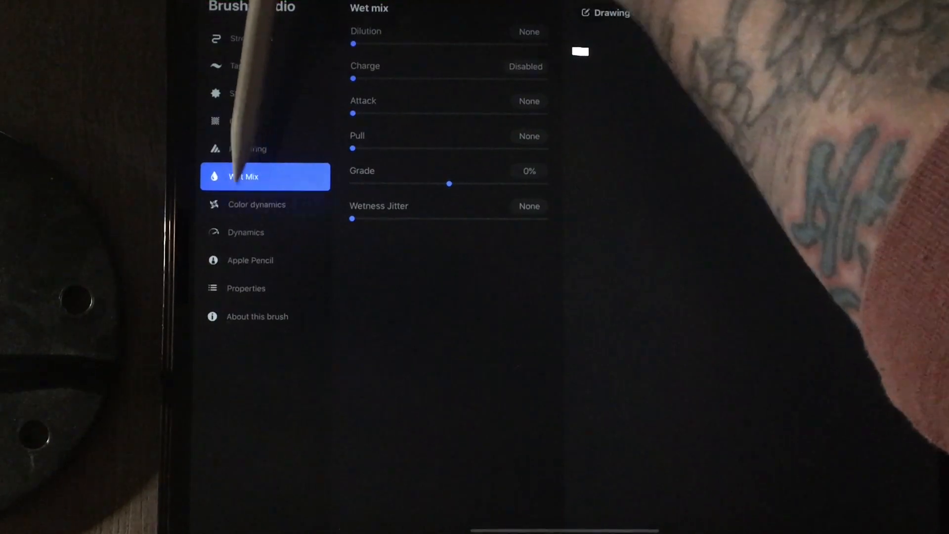
Review colour dynamics and speed/jitter dynamics, keeping jitter at zero
left_click(256, 204)
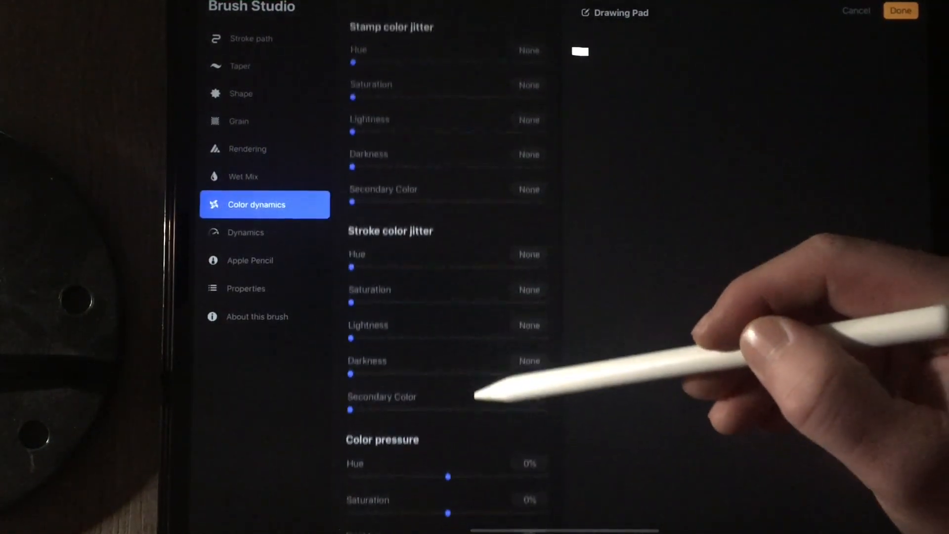
scroll("down", 3)
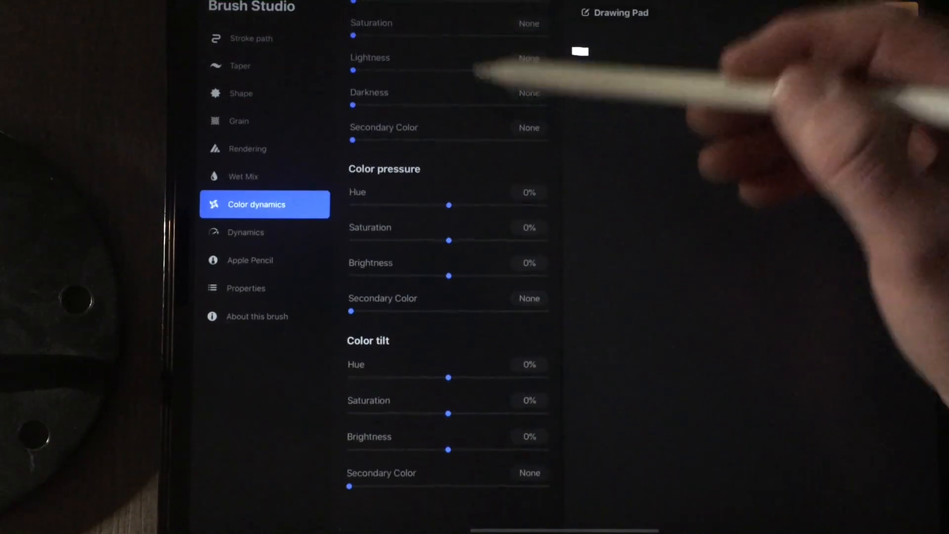
left_click(245, 238)
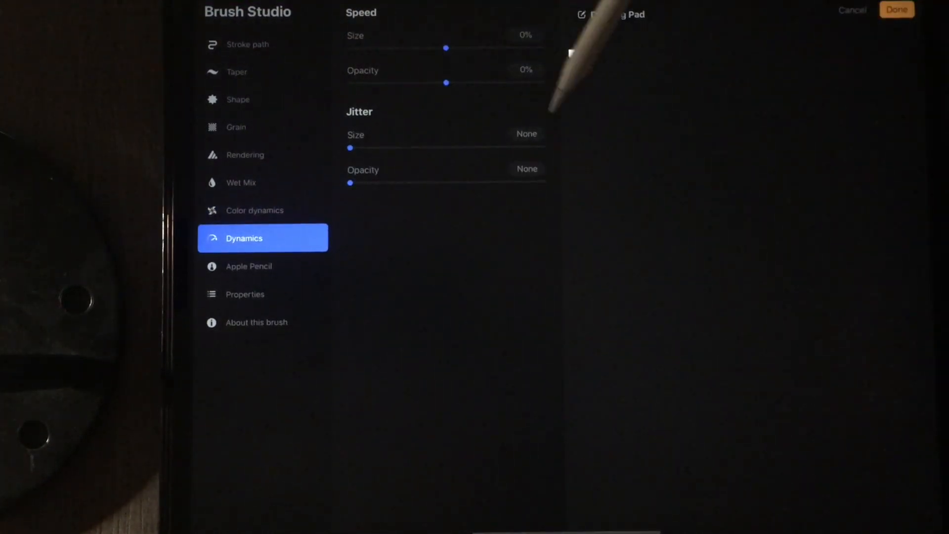
Zero pencil pressure size and opacity, check properties, and save the new brush with Done
left_click(248, 266)
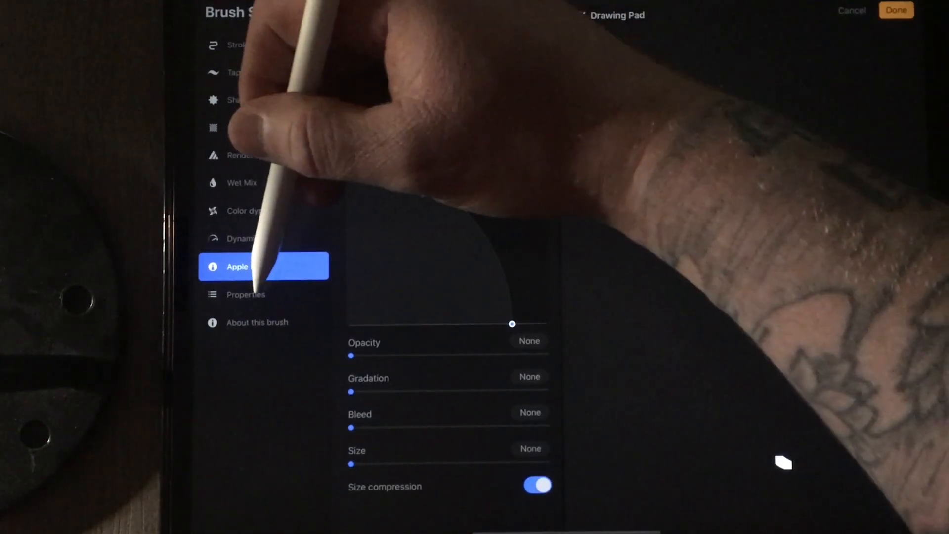
left_click(245, 294)
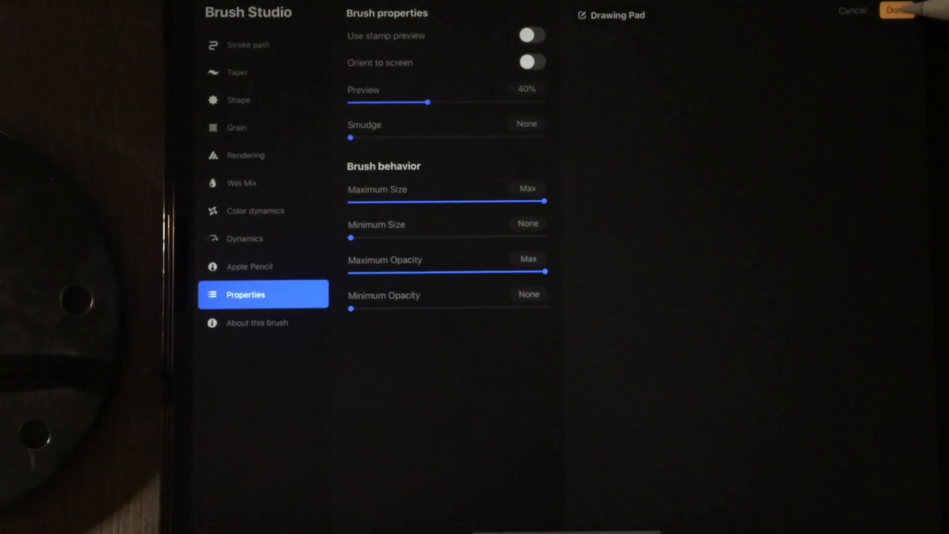
left_click(897, 10)
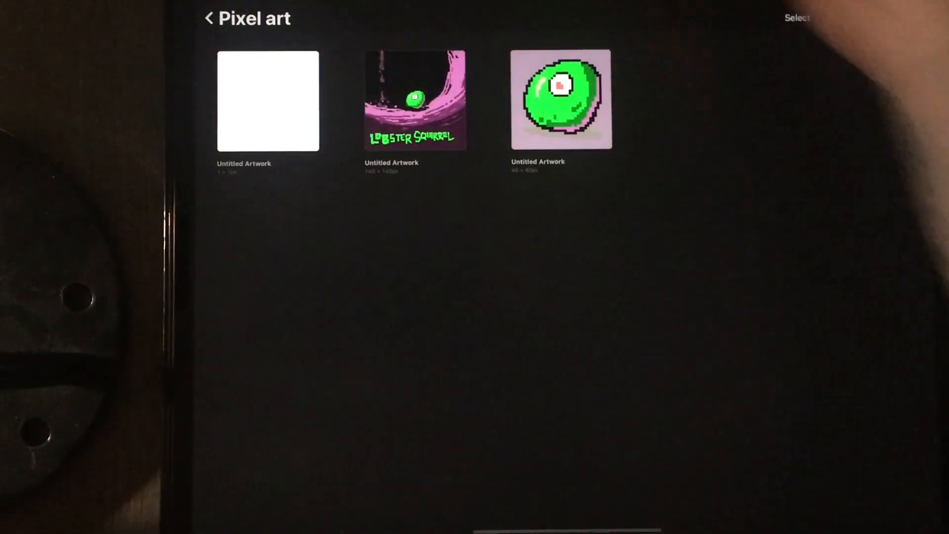
Open the blank canvas, switch on Drawing Guide and bring up its grid settings
left_click(907, 18)
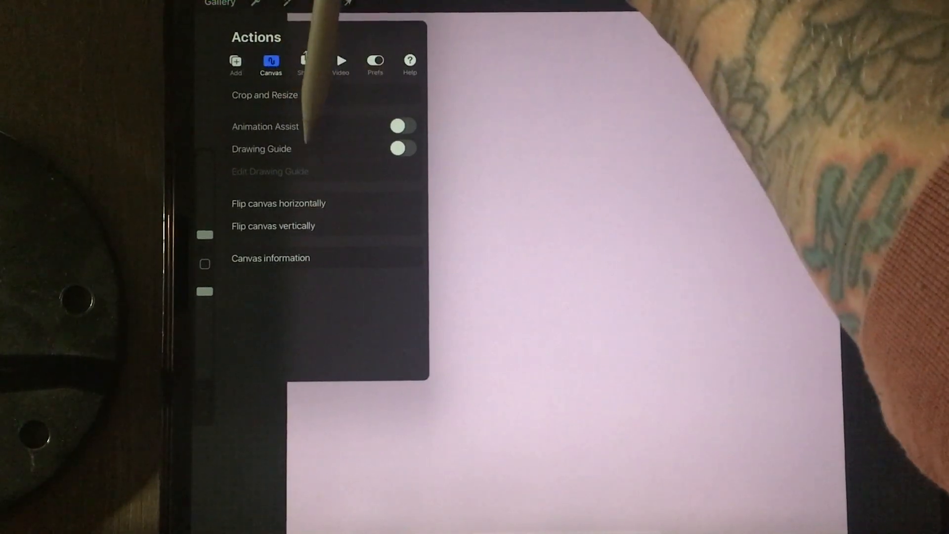
left_click(402, 148)
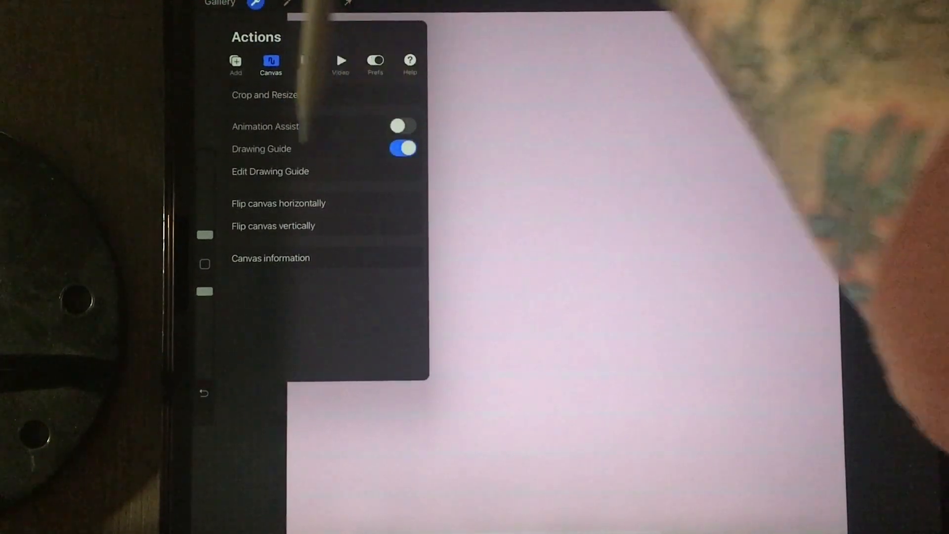
left_click(270, 172)
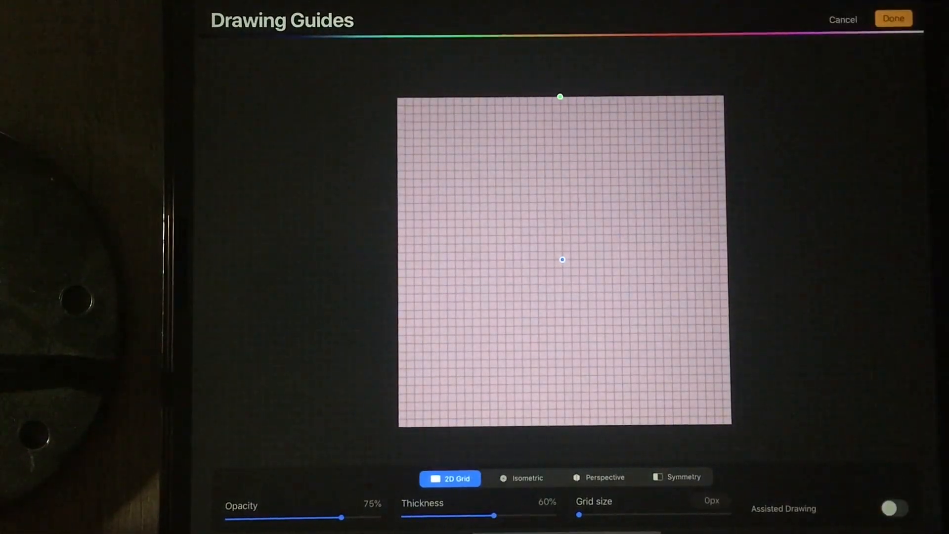
Confirm the small pixel grid guide with Done
left_click(893, 19)
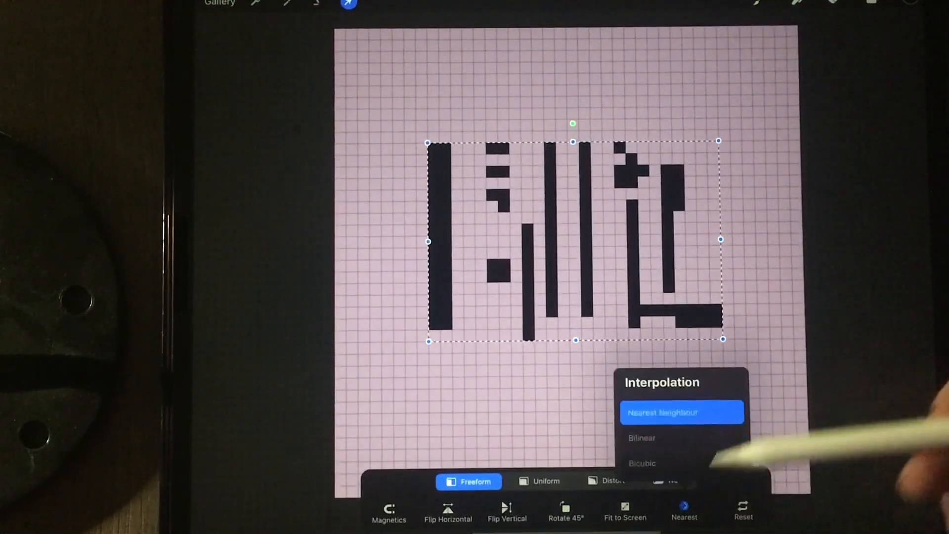
Move the lettering with Bicubic interpolation, see it blur, and undo the move
left_click(682, 438)
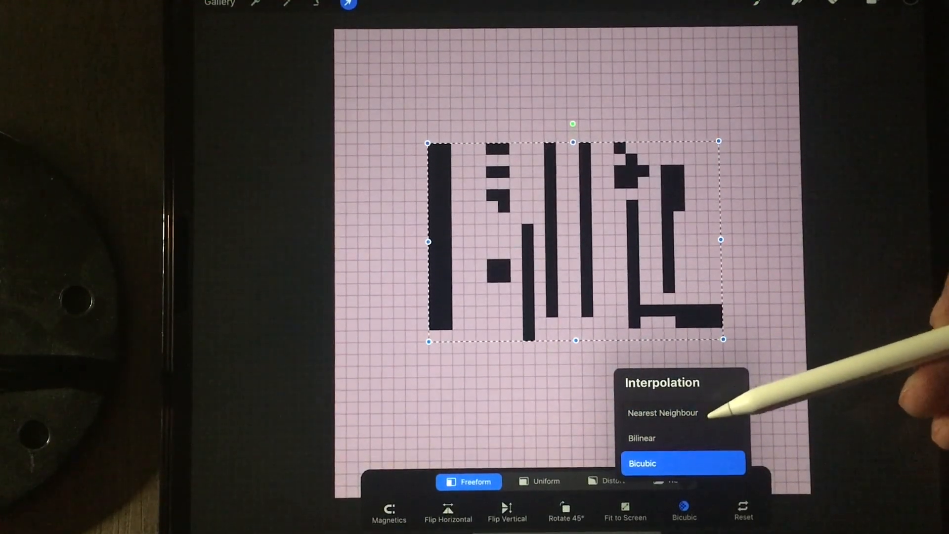
left_click(641, 438)
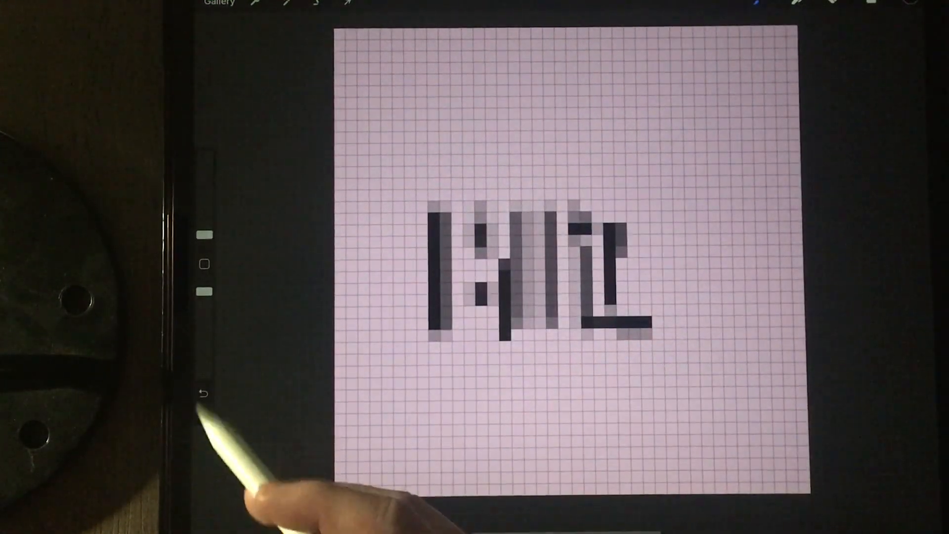
left_click(346, 3)
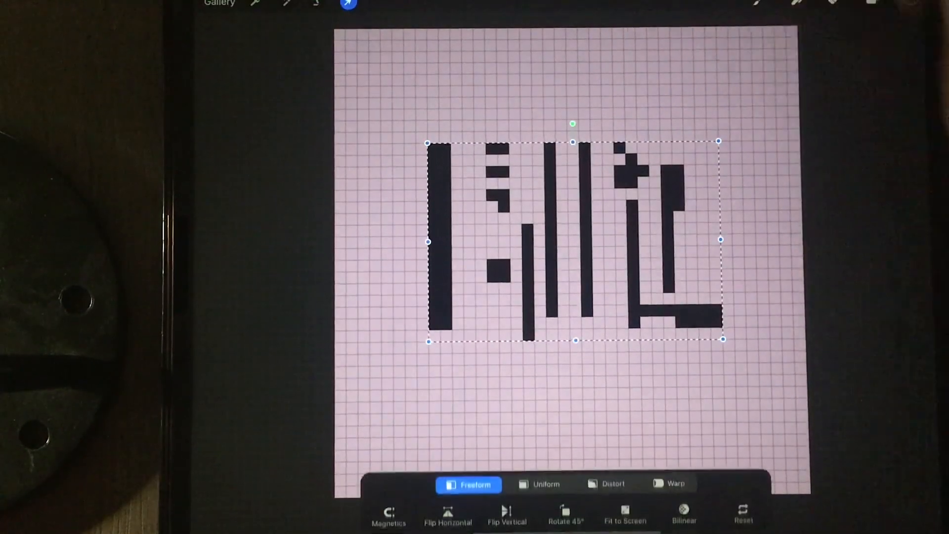
Set the transform interpolation back to Nearest Neighbour
left_click(683, 513)
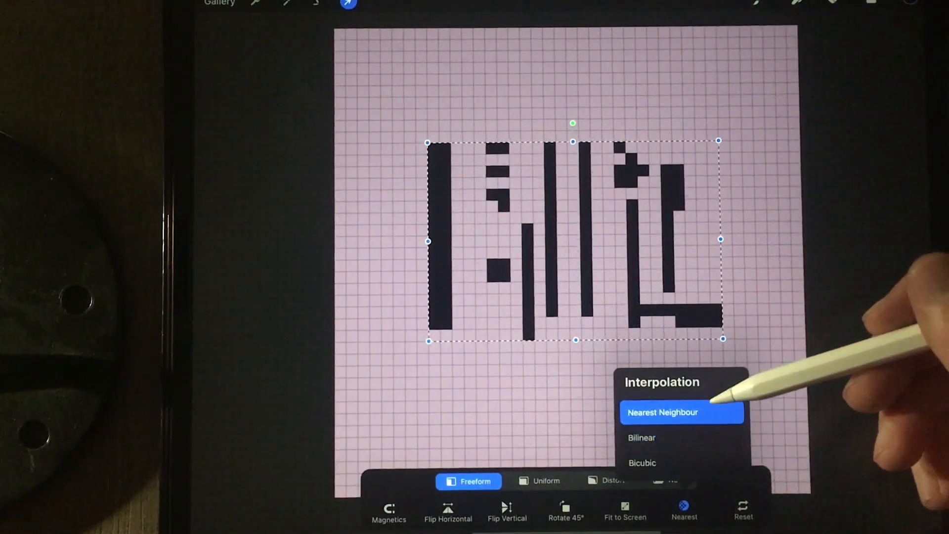
left_click(663, 412)
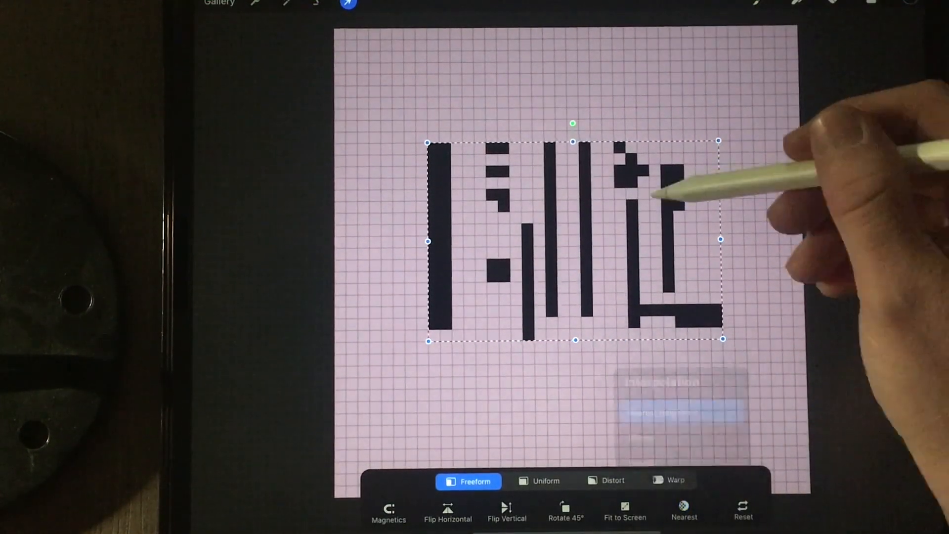